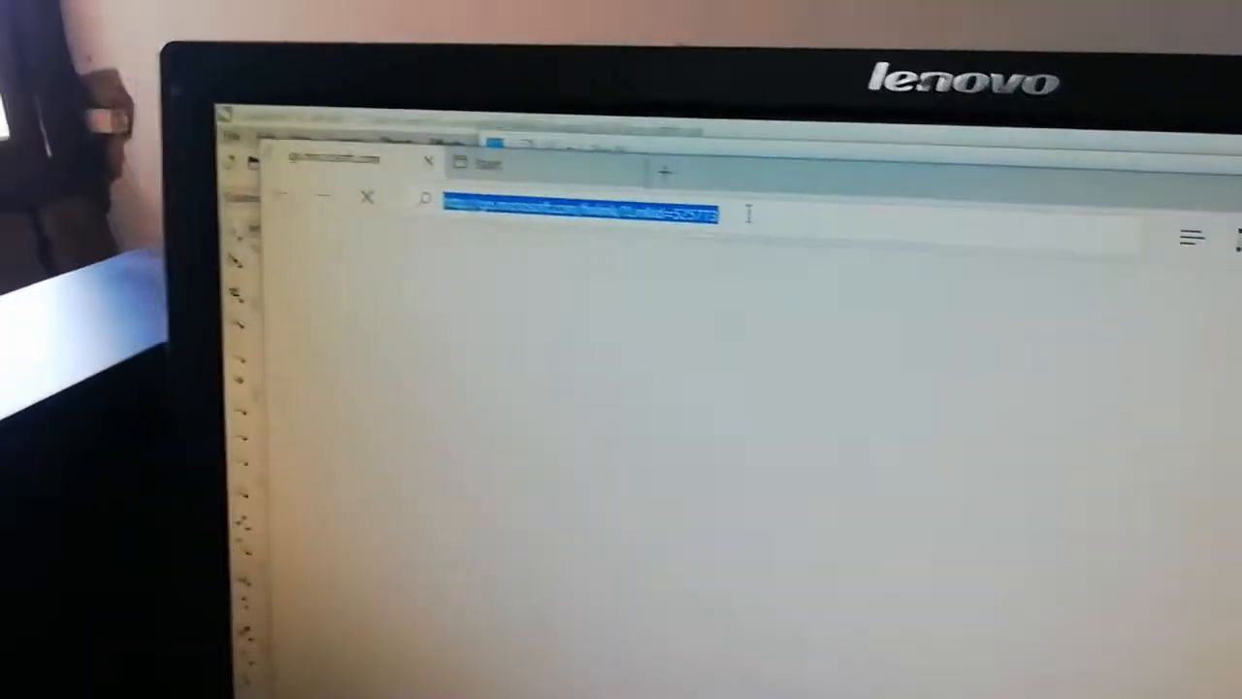
# Step: Go to the Google home page from the Edge address bar
pyautogui.write('www.facebook.com')
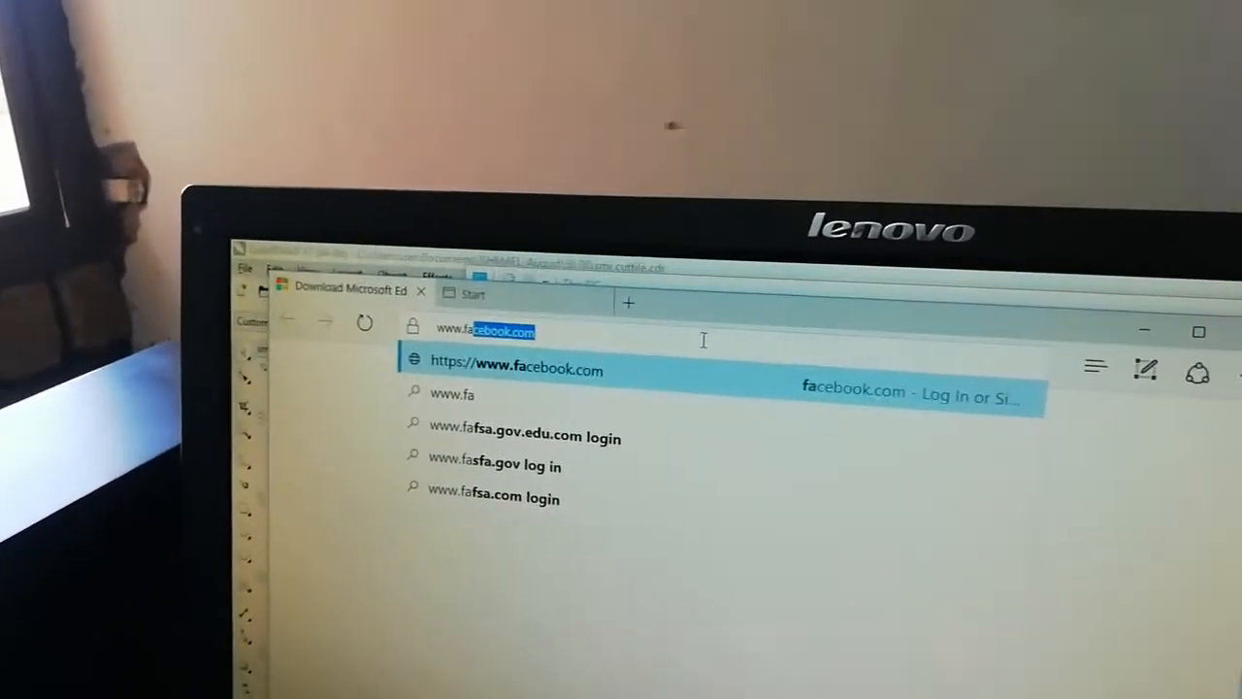
pyautogui.click(517, 368)
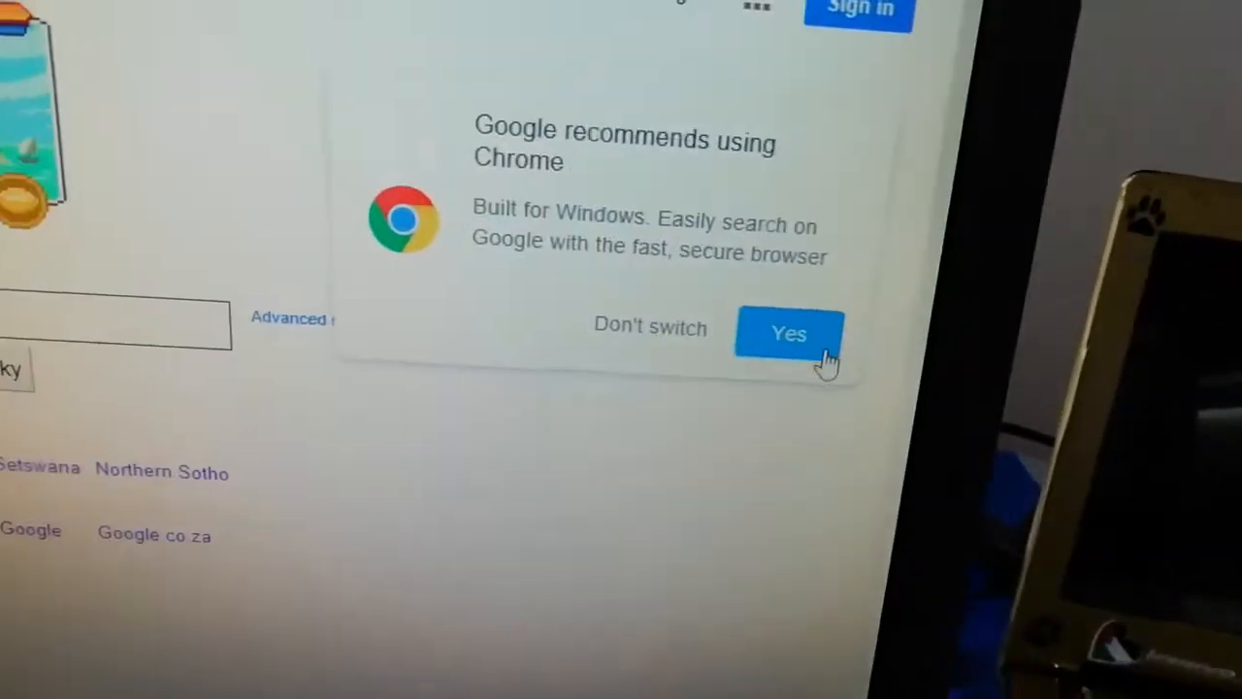
# Step: Accept Google's offer to get Chrome and run the downloaded installer
pyautogui.click(788, 334)
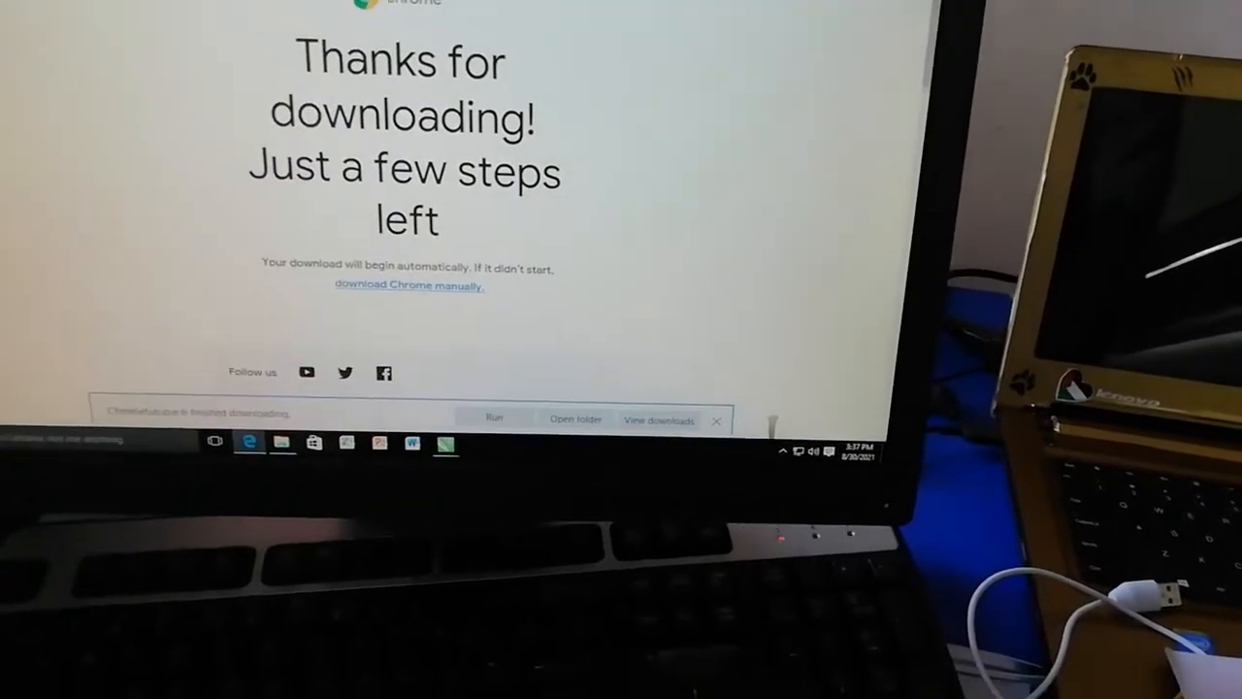
pyautogui.click(716, 419)
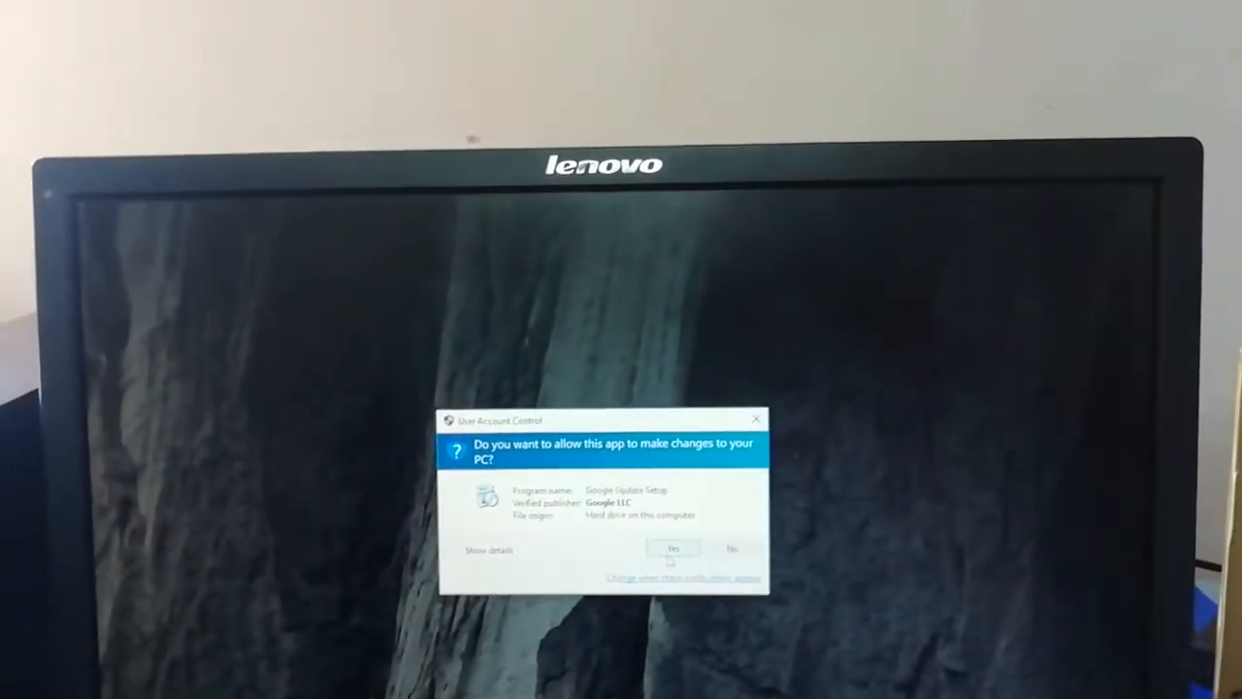
# Step: Allow Google Update Setup to make changes in the User Account Control prompt
pyautogui.click(671, 547)
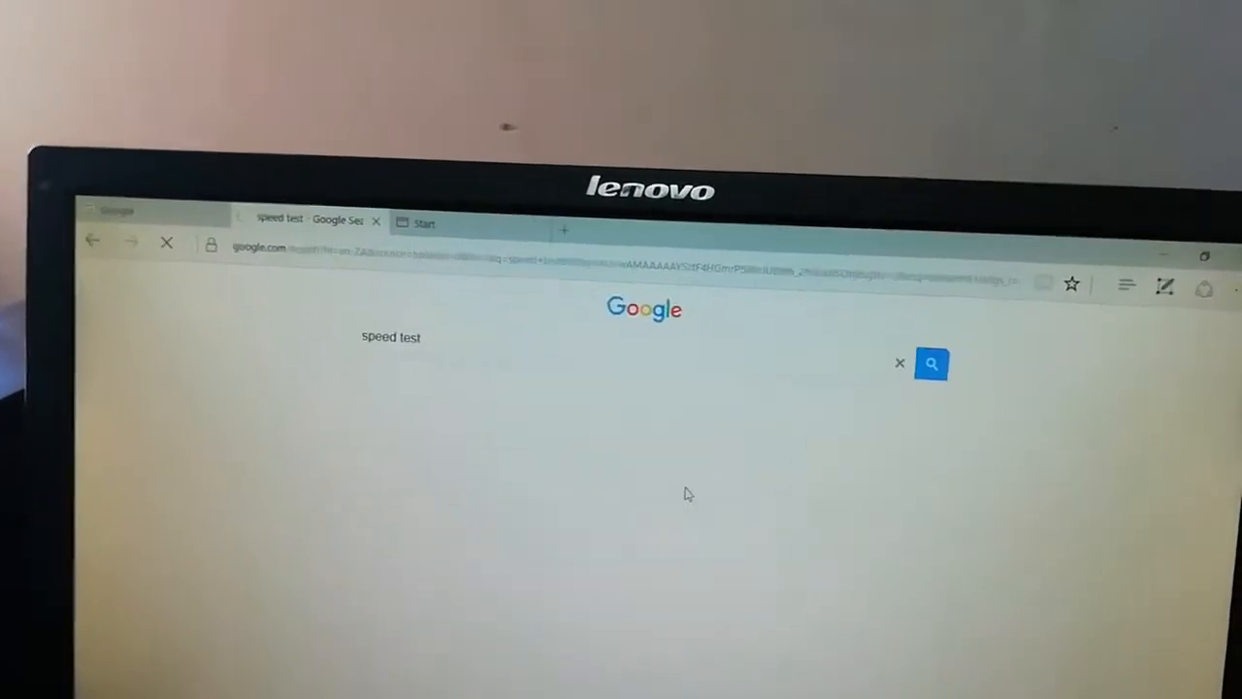
# Step: Search Google for 'speed test', open Speedtest by Ookla and start the test with GO
pyautogui.click(931, 363)
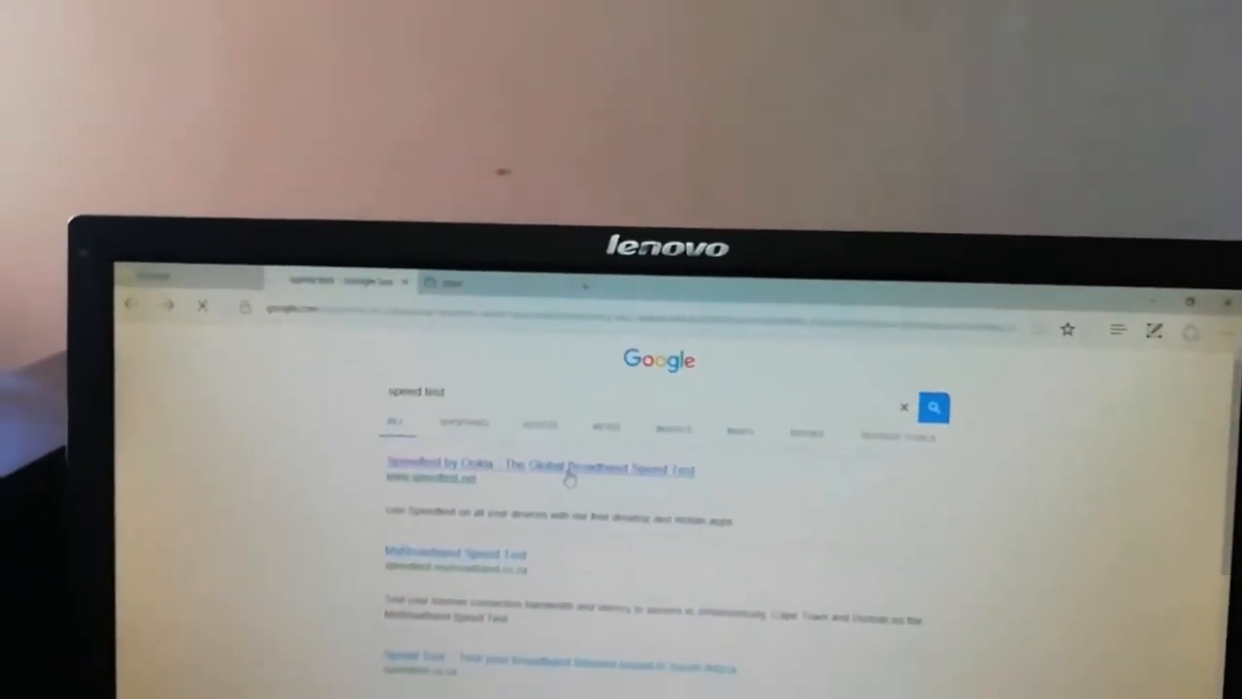
pyautogui.click(534, 468)
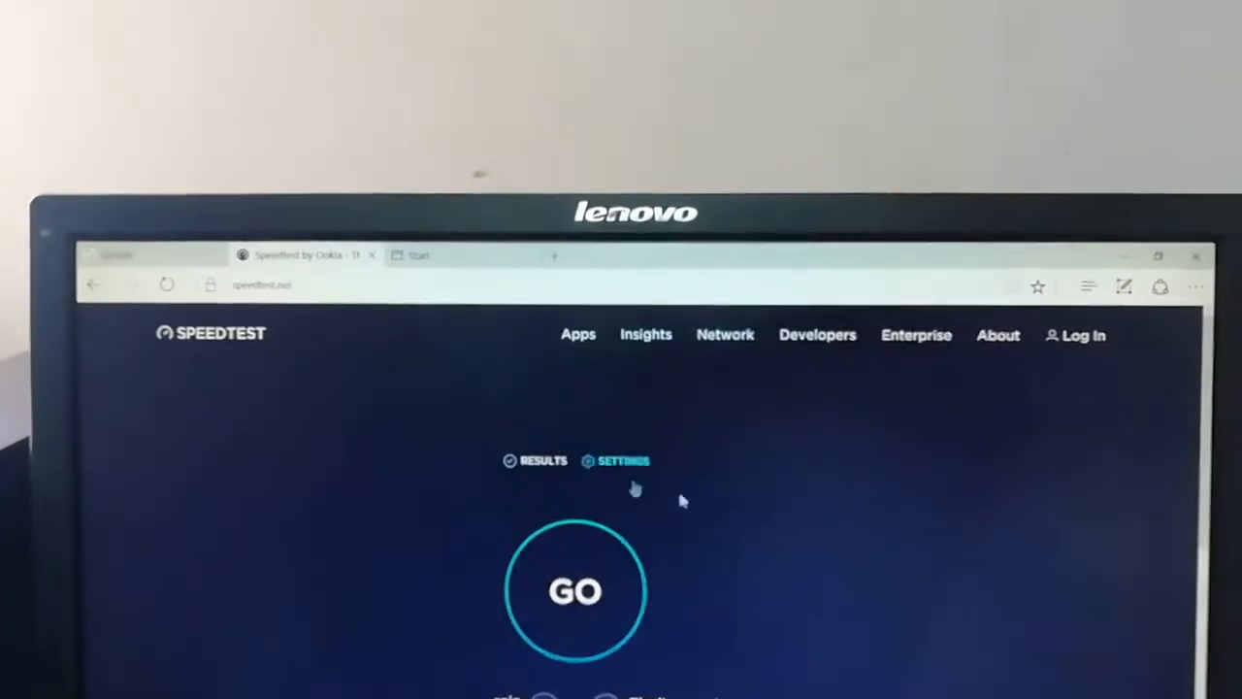
pyautogui.click(574, 590)
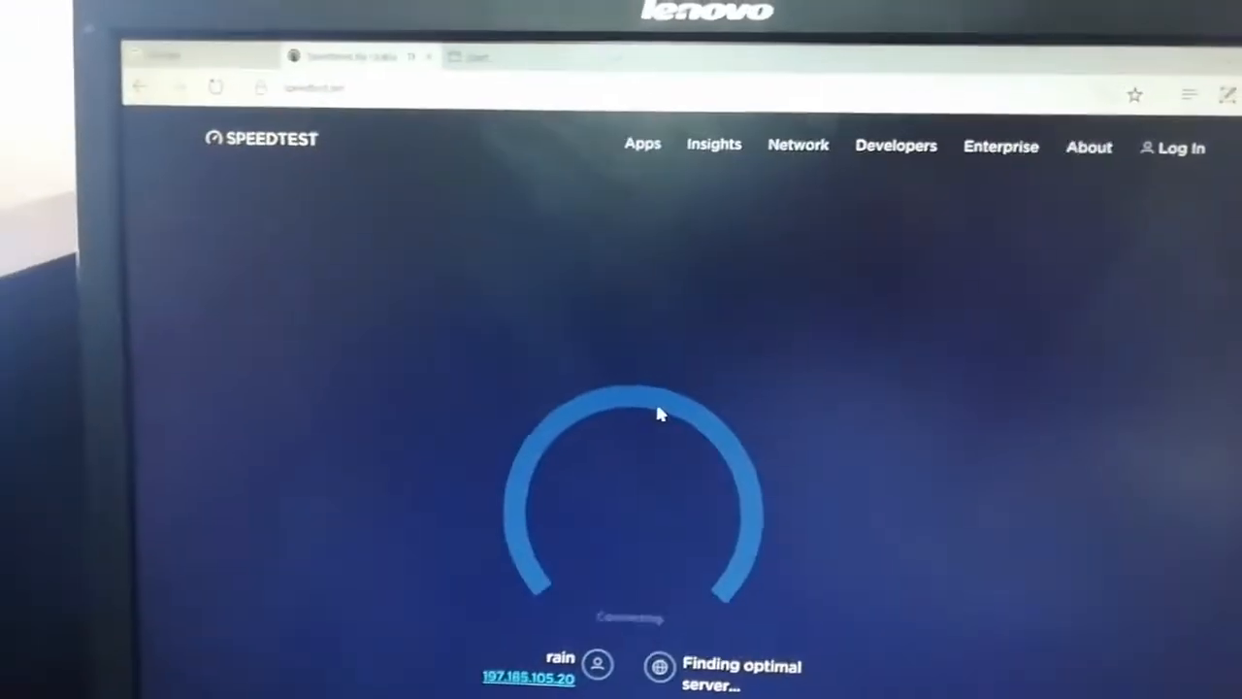